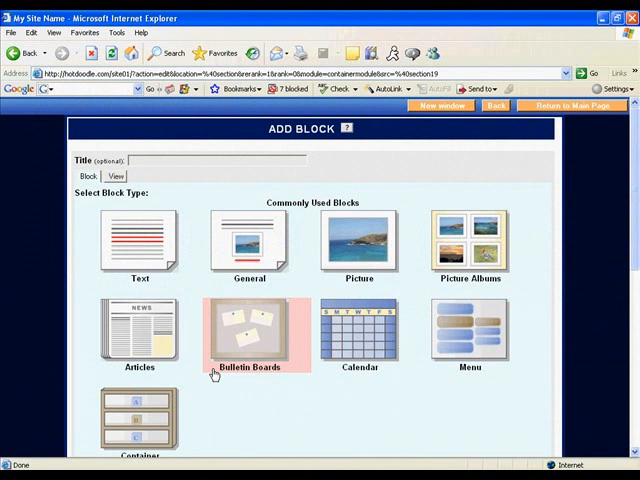
# Choose the Bulletin Boards block type and save it to the page
pyautogui.click(248, 335)
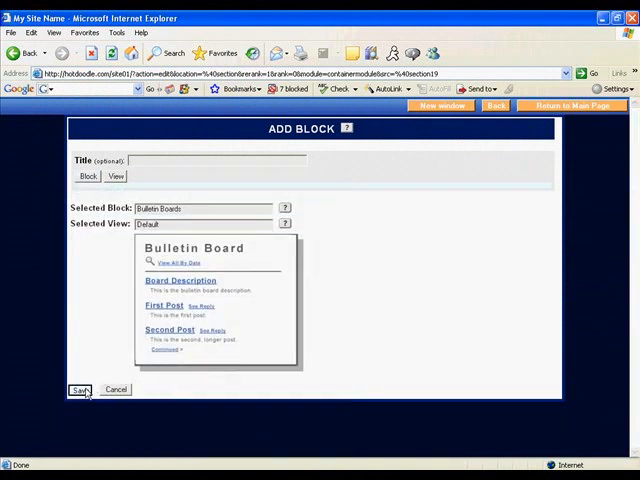
pyautogui.click(79, 389)
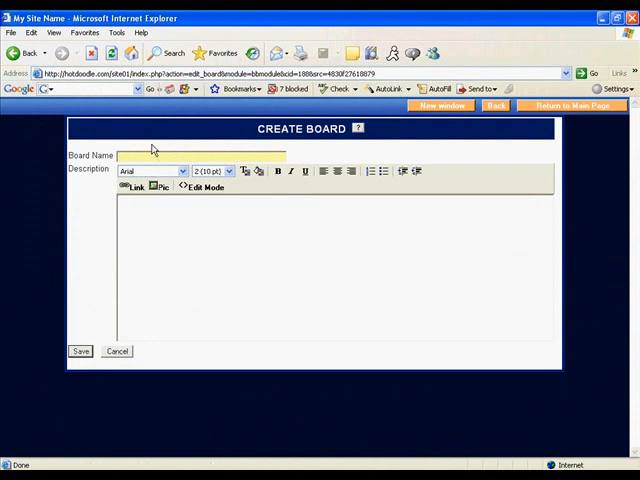
# Save a board named 'General Discussion Board', described as used for any kind of discussion
pyautogui.write('General Discussion Board')
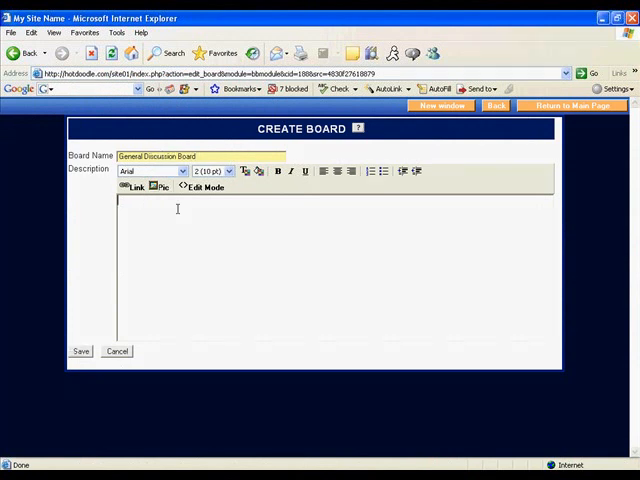
pyautogui.write('This message')
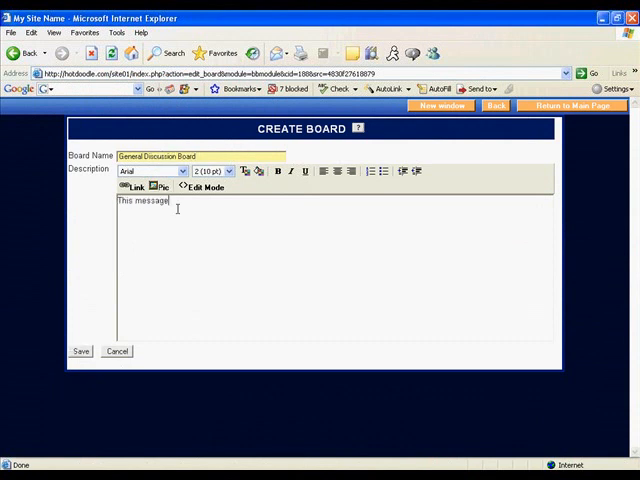
pyautogui.write('board will be used')
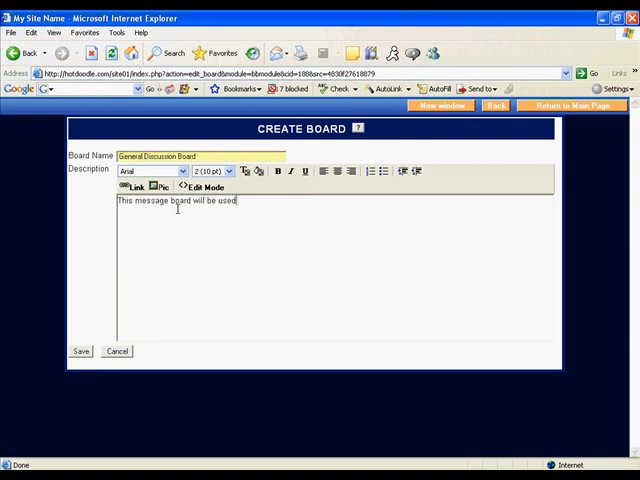
pyautogui.write('for any kind of d')
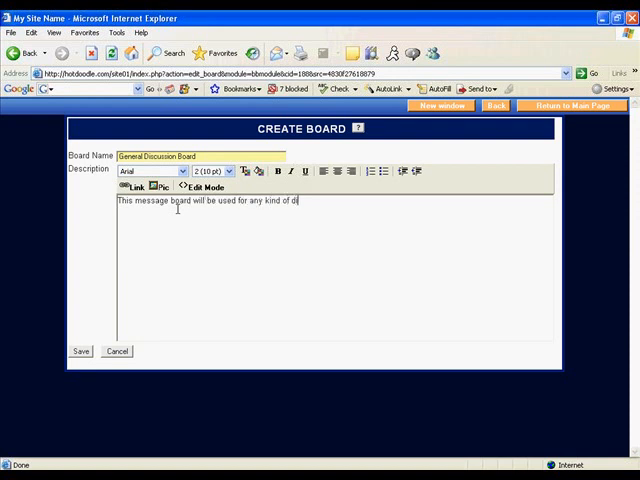
pyautogui.write('iscussion.')
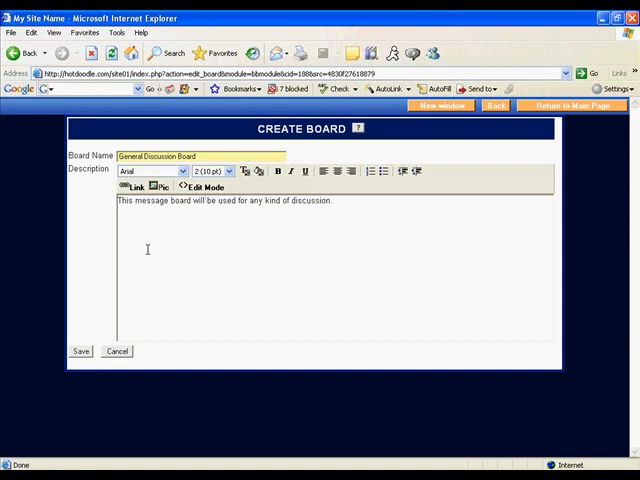
pyautogui.click(79, 351)
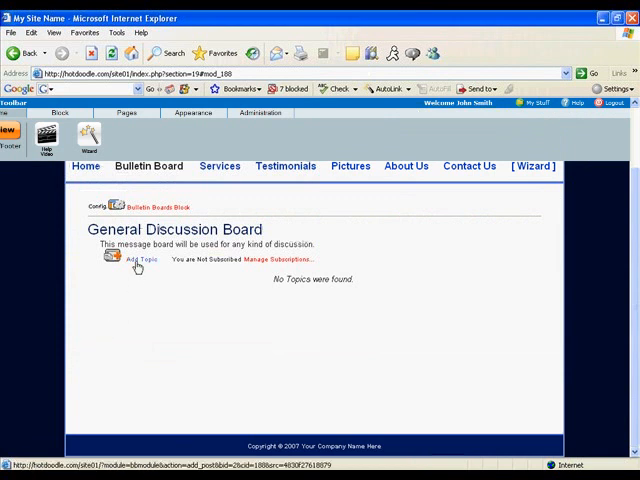
# Start a new topic on the General Discussion Board
pyautogui.click(142, 260)
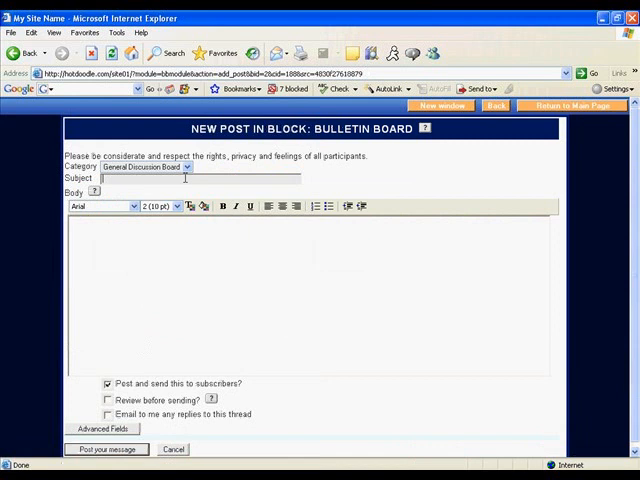
# Enter the ant-lifting-ten-times-its-weight subject and the 'interesting fact' body
pyautogui.write('Did you know an')
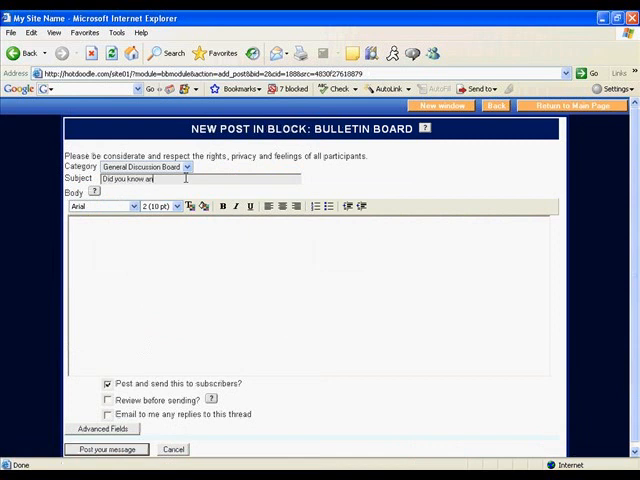
pyautogui.write('ant can lift over ten times its own weight?')
pyautogui.click(309, 295)
pyautogui.write('I just')
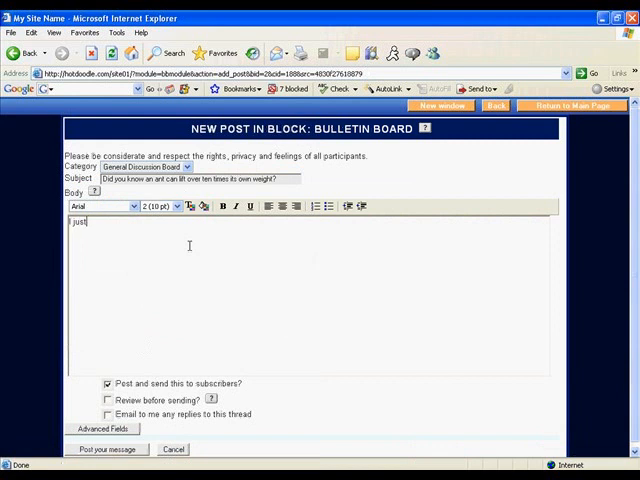
pyautogui.write('found that out! What an interesting')
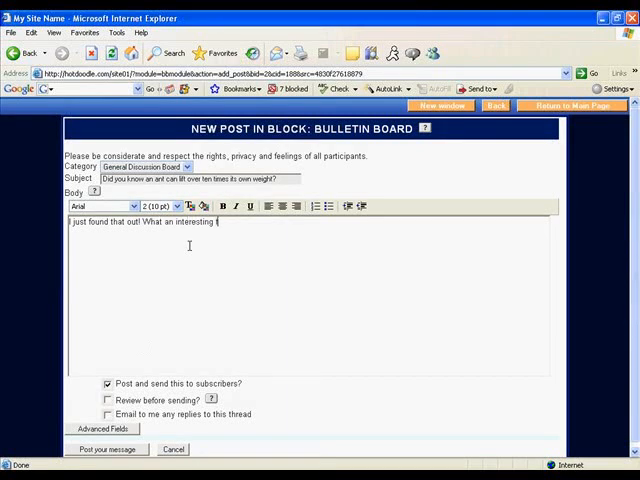
pyautogui.write('fact!')
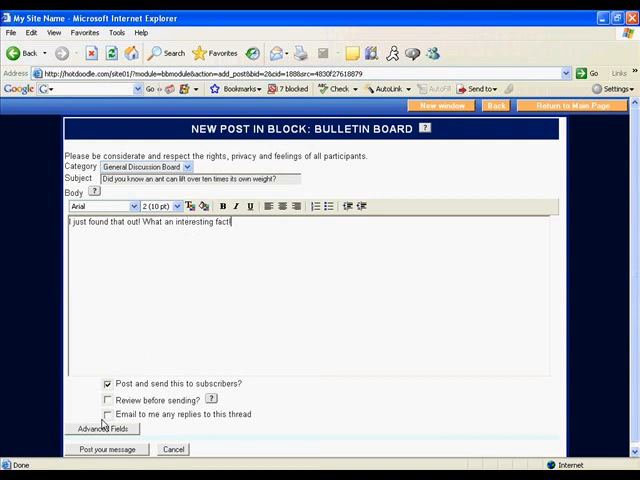
pyautogui.click(104, 428)
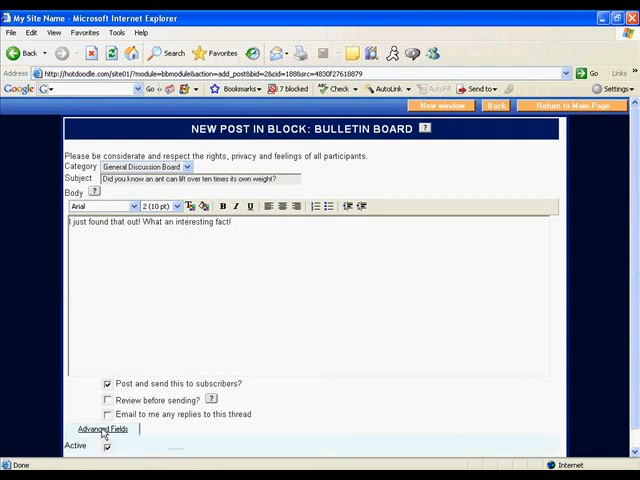
pyautogui.scroll(-3)
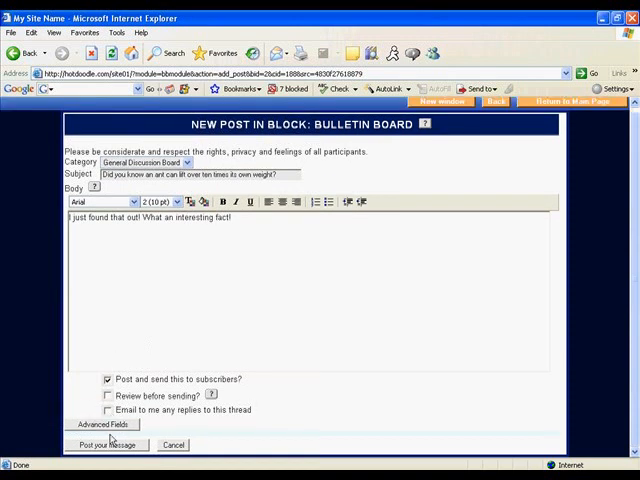
# Publish the ant topic, then open the Bulletin Boards block's configuration from the Services page
pyautogui.click(108, 444)
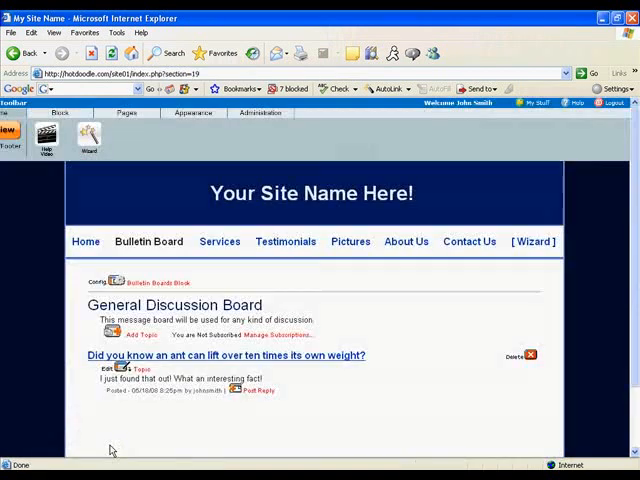
pyautogui.moveTo(88, 373)
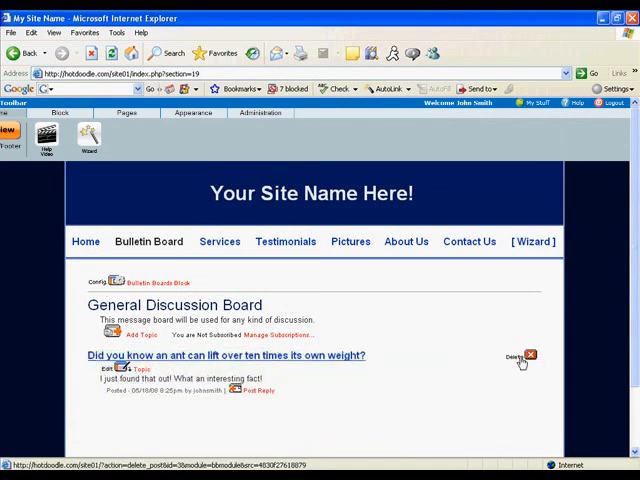
pyautogui.moveTo(463, 362)
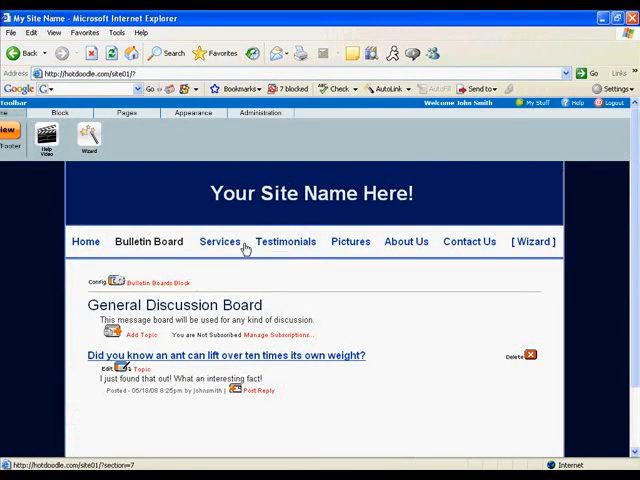
pyautogui.click(155, 282)
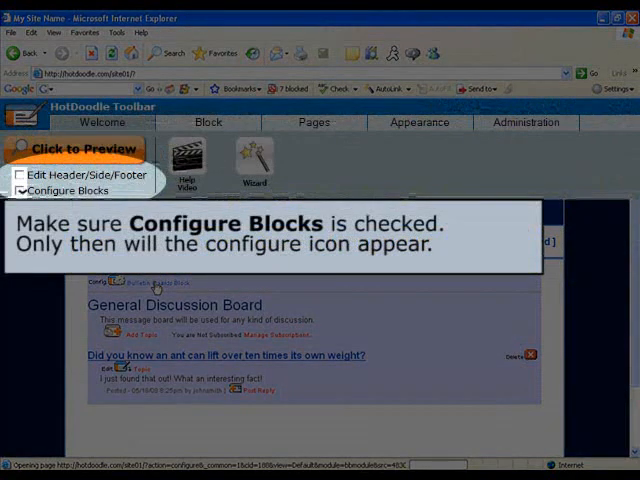
pyautogui.click(72, 148)
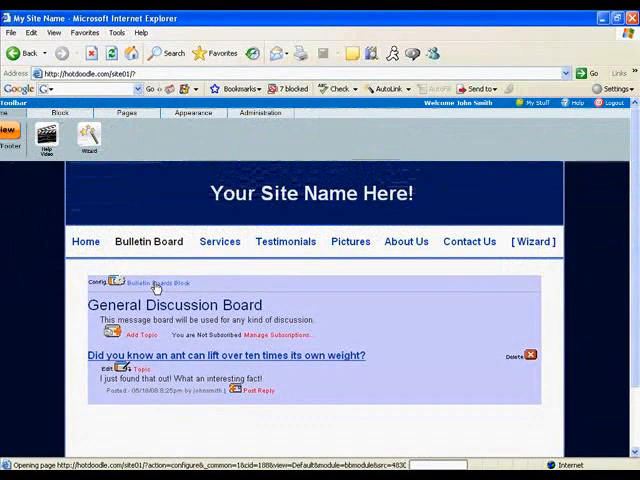
pyautogui.click(116, 283)
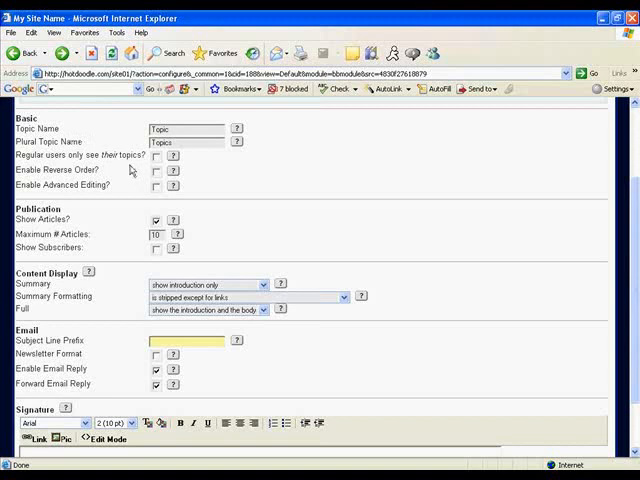
pyautogui.moveTo(100, 189)
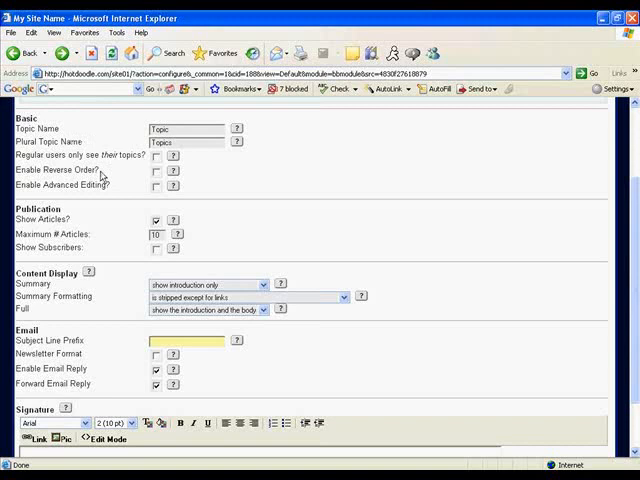
pyautogui.moveTo(111, 190)
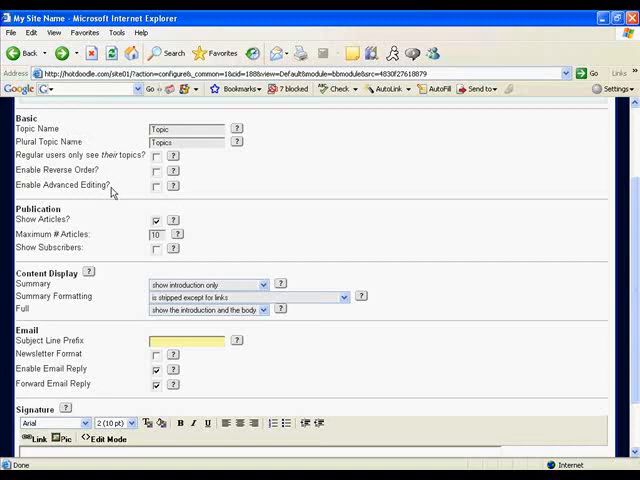
pyautogui.moveTo(113, 192)
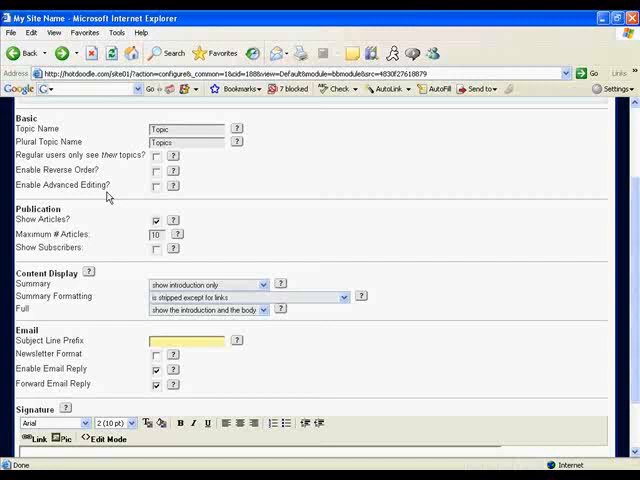
pyautogui.moveTo(75, 222)
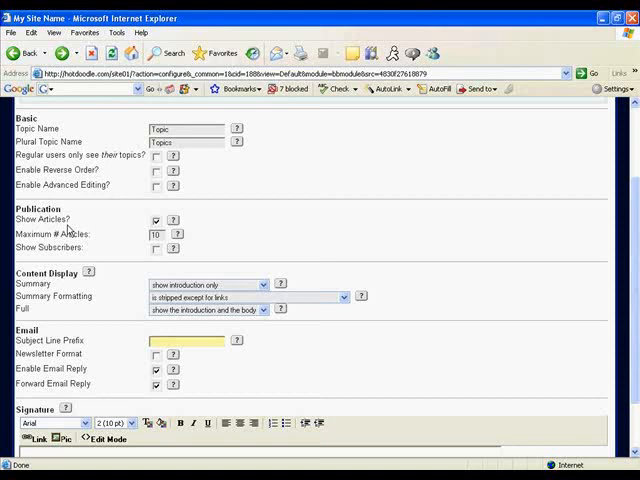
pyautogui.moveTo(92, 245)
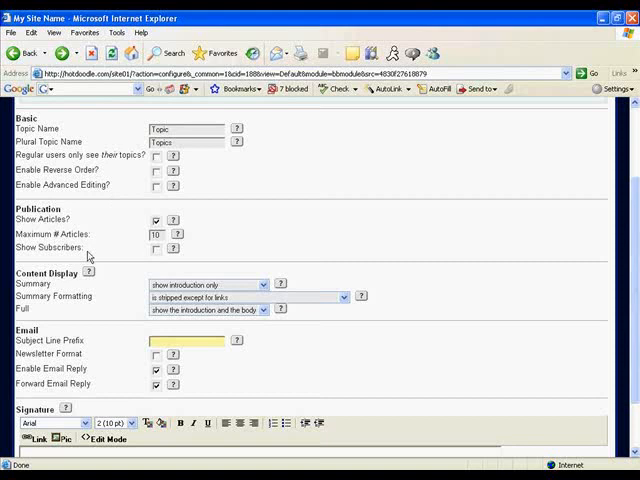
pyautogui.moveTo(99, 289)
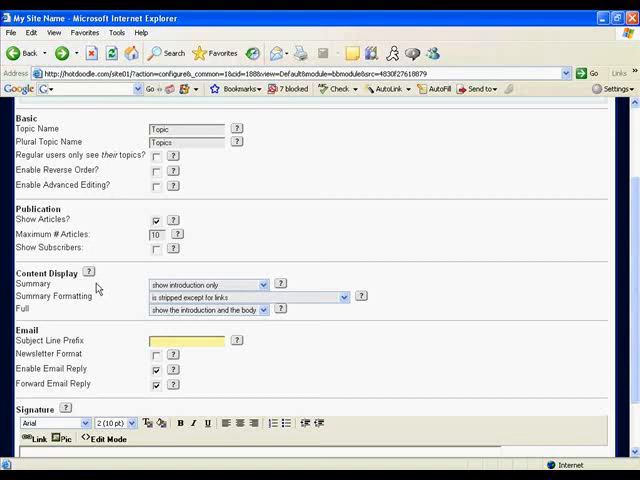
pyautogui.moveTo(97, 288)
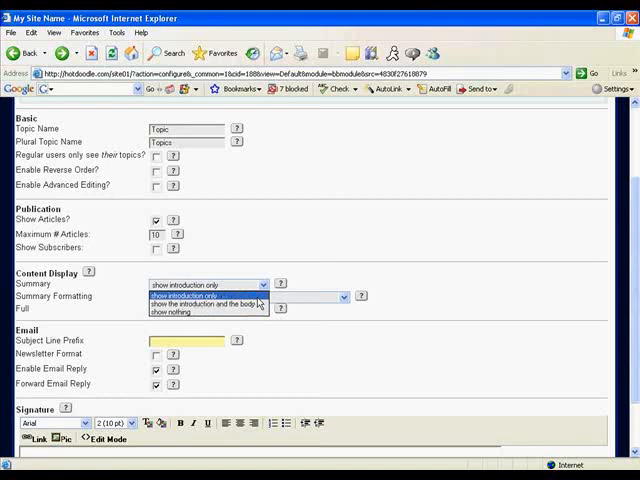
pyautogui.moveTo(257, 303)
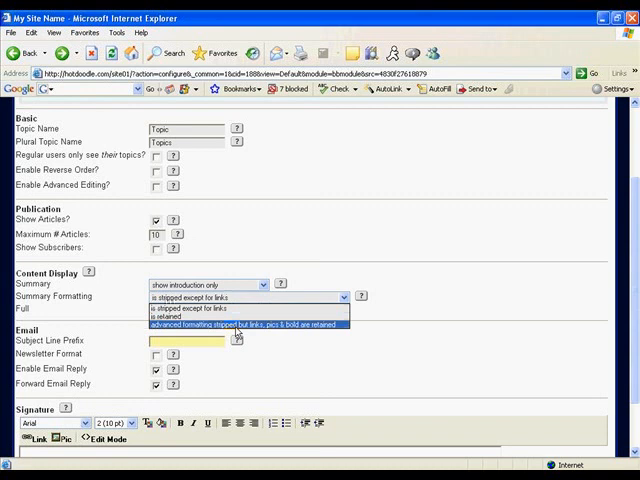
pyautogui.click(240, 297)
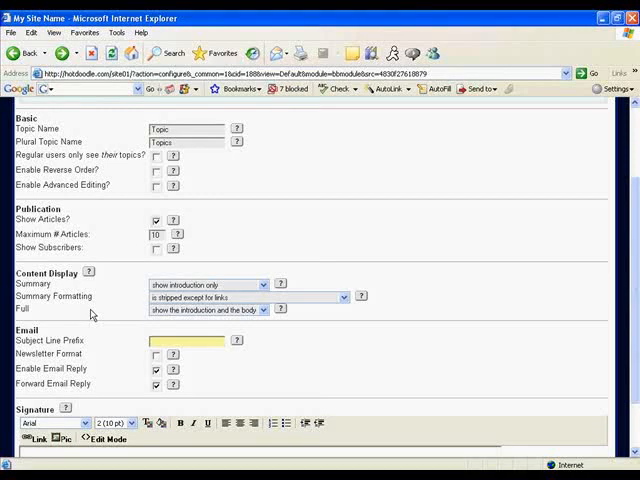
pyautogui.moveTo(163, 317)
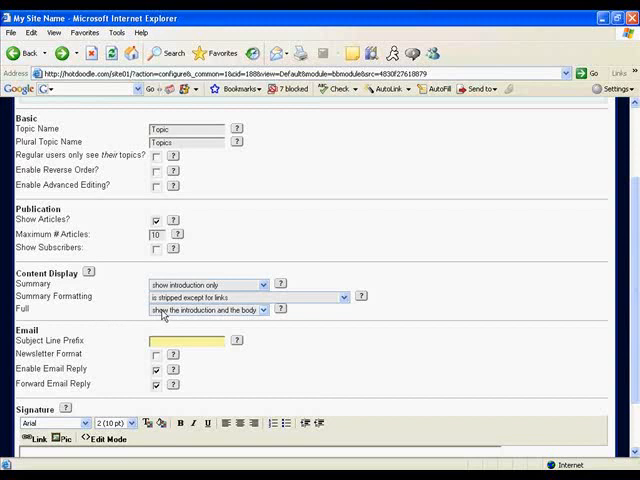
pyautogui.click(207, 309)
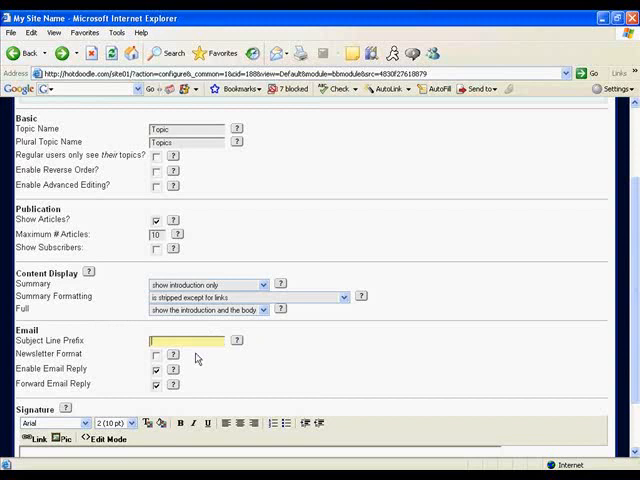
# Enter 'My Business Site' in the email Subject Line Prefix field
pyautogui.write('My Business Site')
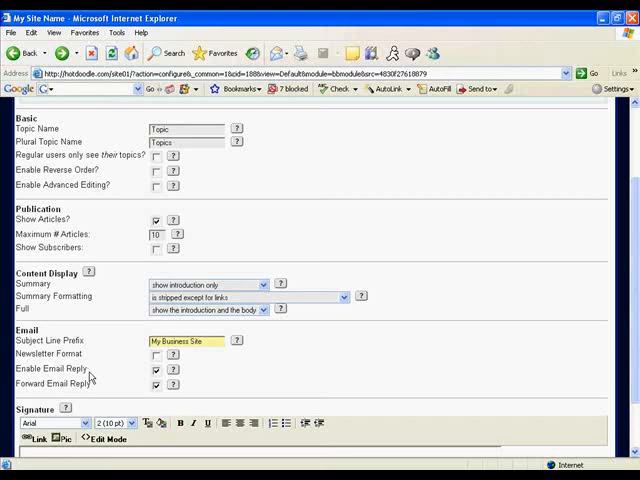
pyautogui.moveTo(96, 385)
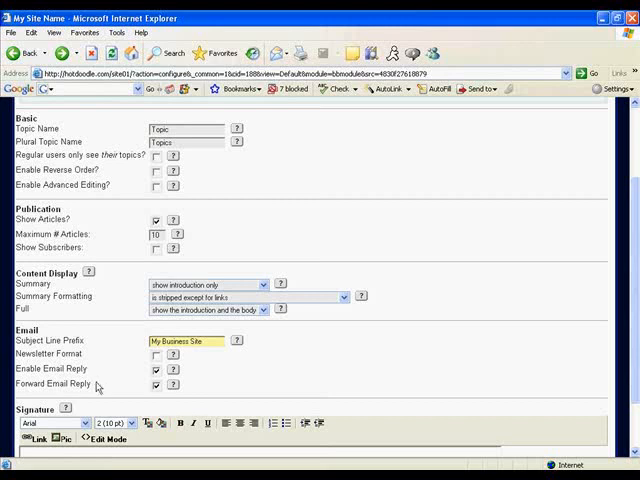
pyautogui.moveTo(95, 390)
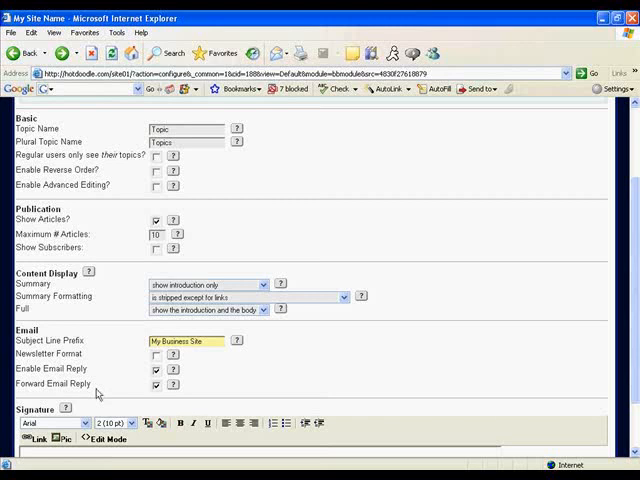
# Scroll down to view the signature template with the HotDoodle logo and placeholders
pyautogui.scroll(-3)
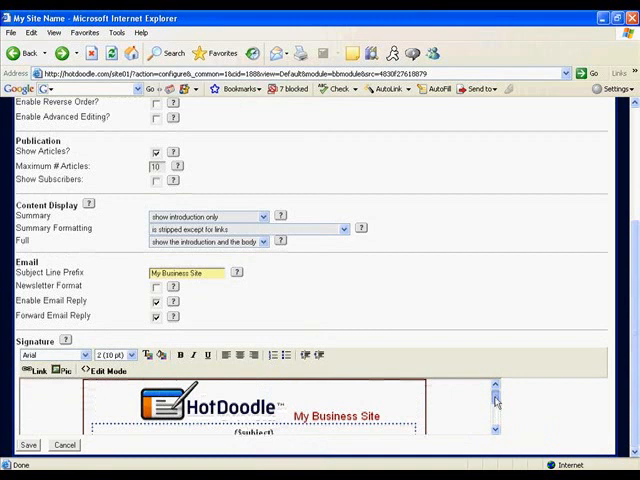
pyautogui.scroll(-3)
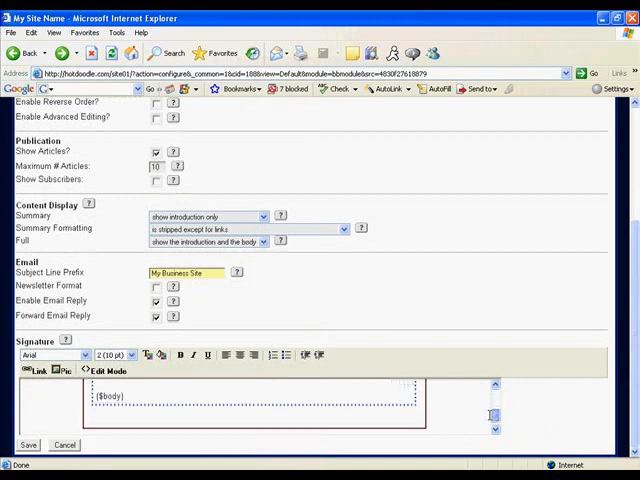